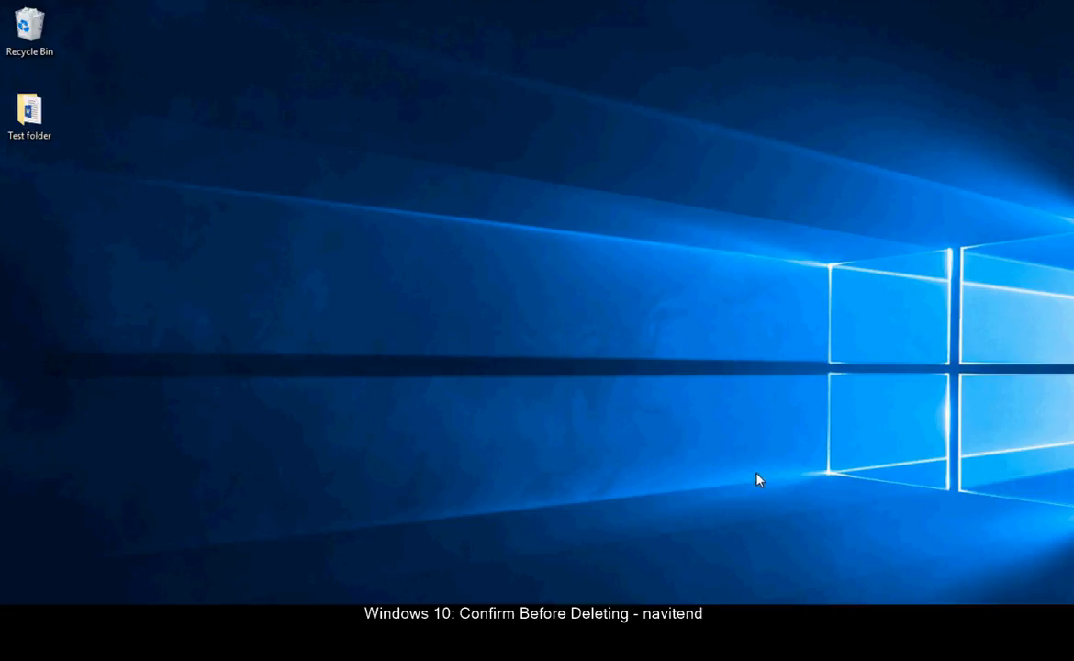
# Bring up the desktop Recycle Bin's right-click shortcut menu
pyautogui.rightClick(29, 28)
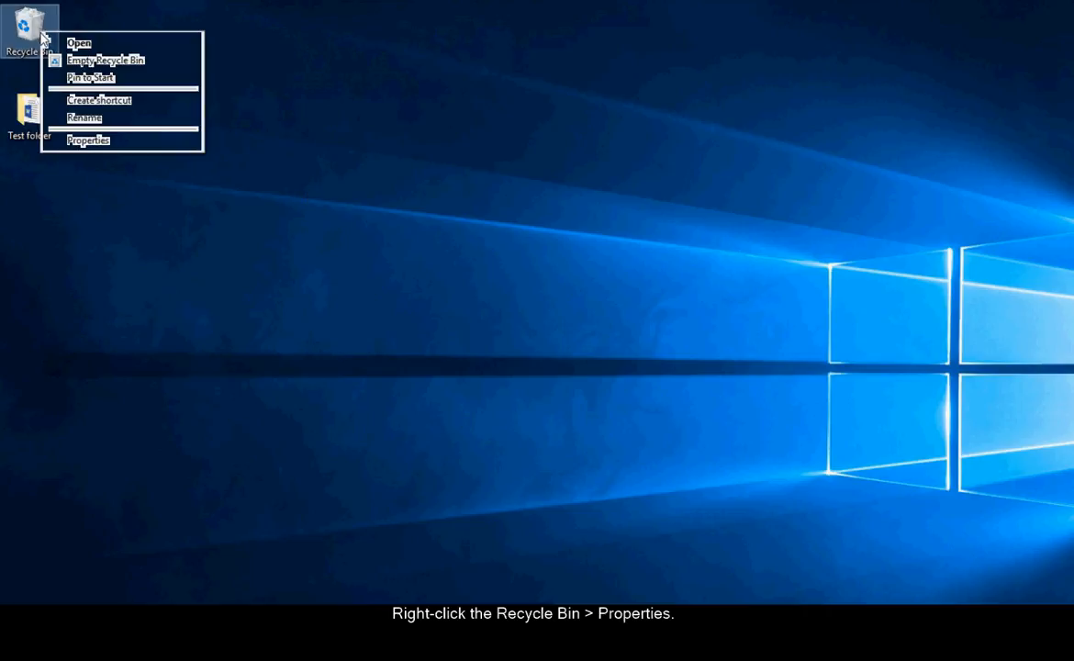
# Enable 'Display delete confirmation dialog' in Recycle Bin Properties, apply and confirm with OK
pyautogui.click(88, 140)
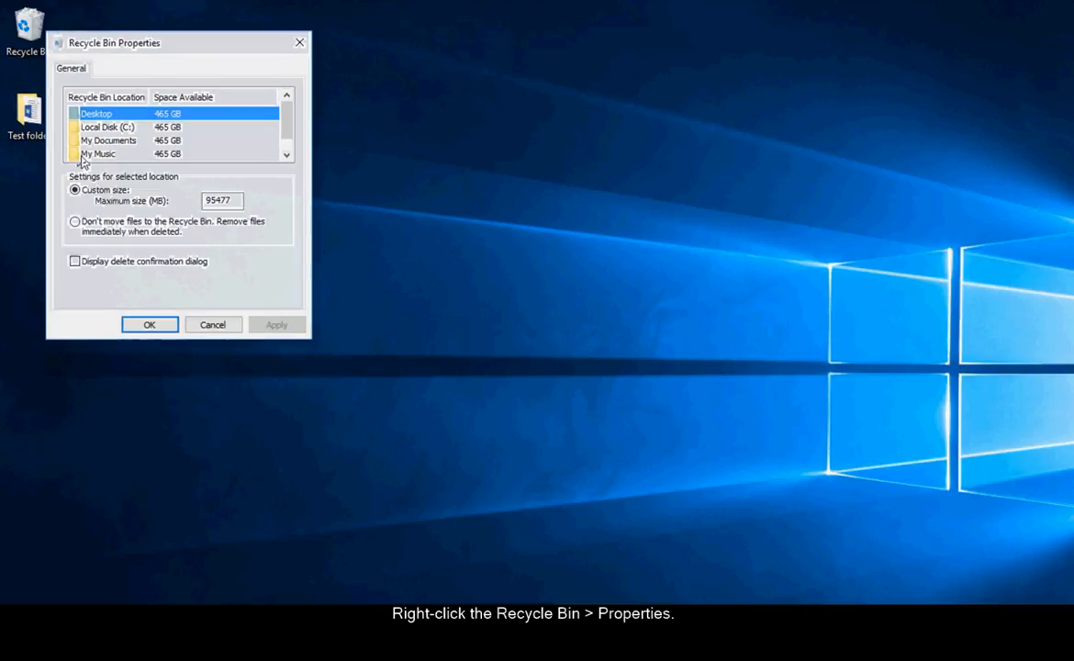
pyautogui.click(73, 261)
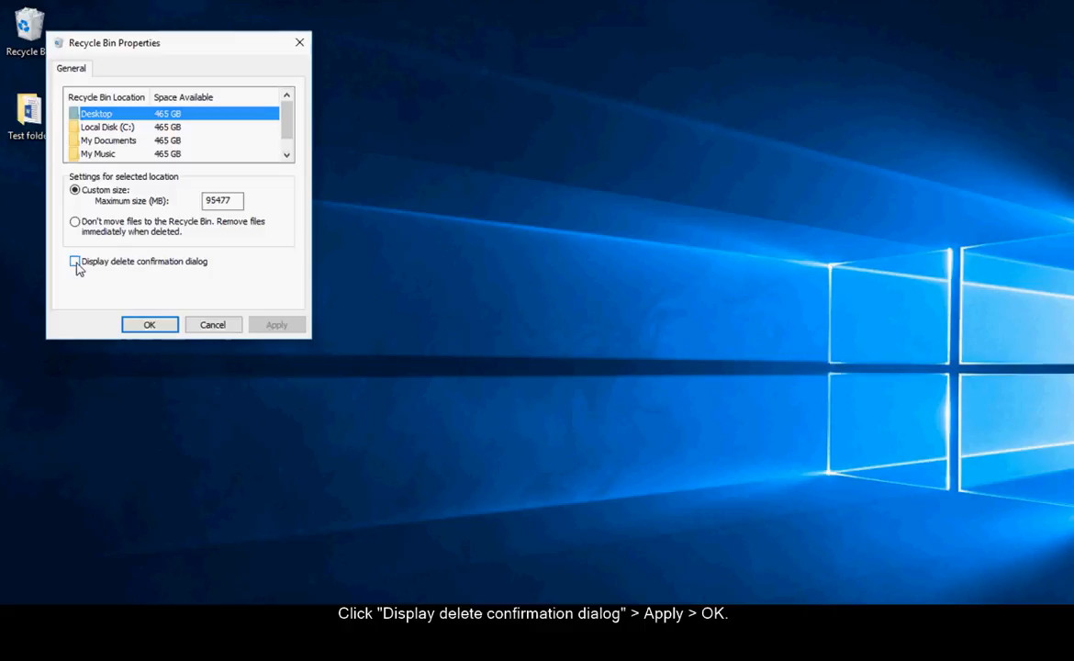
pyautogui.click(76, 261)
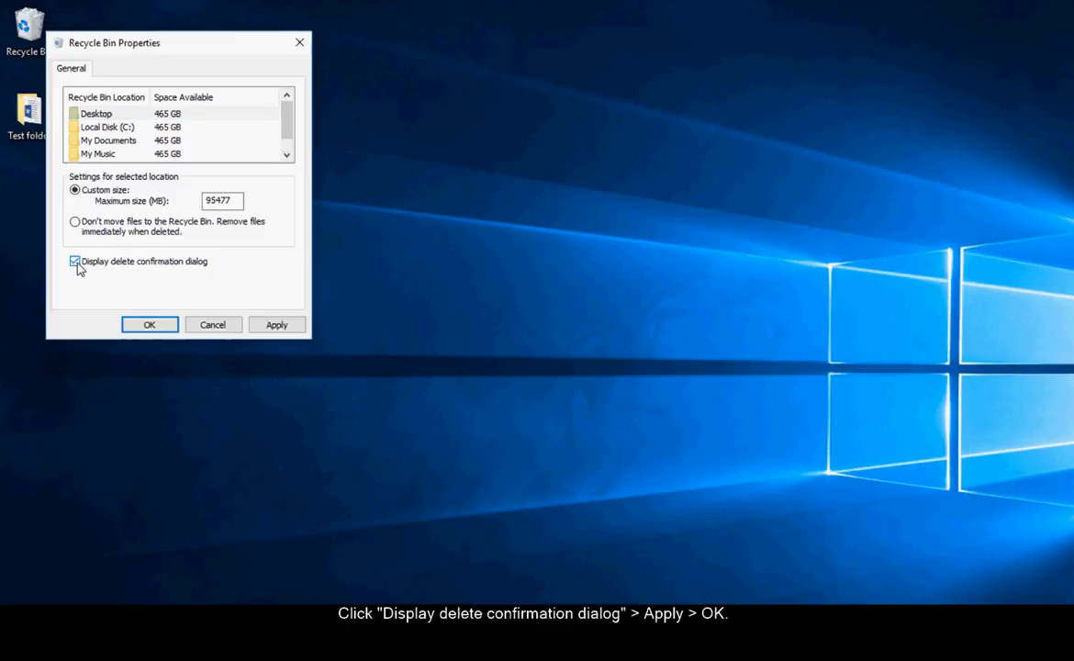
pyautogui.click(276, 323)
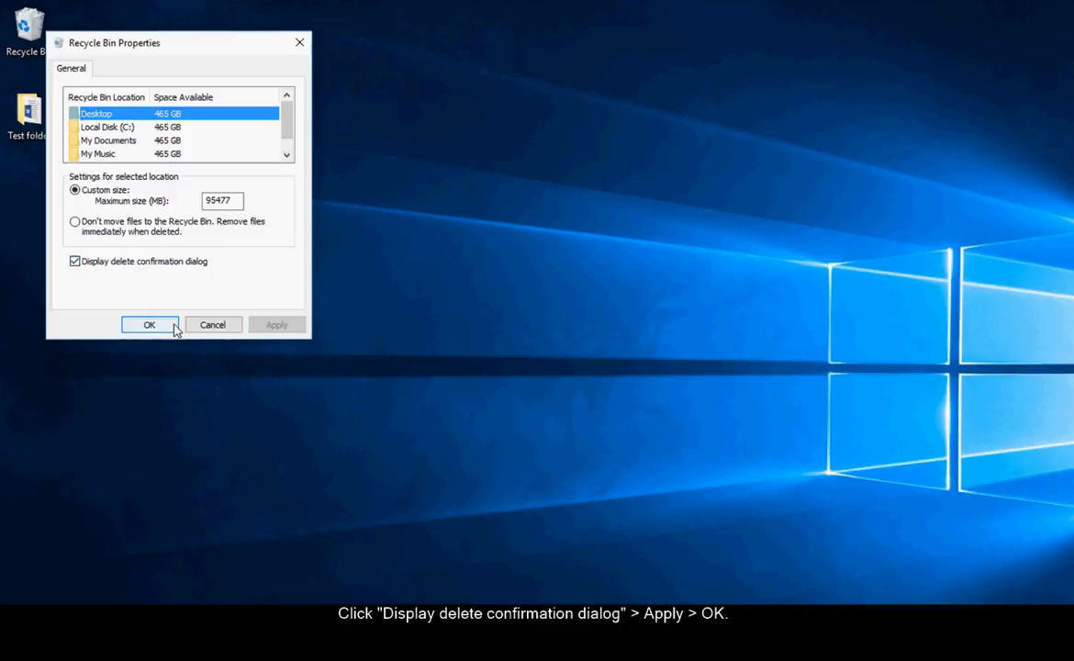
pyautogui.click(151, 323)
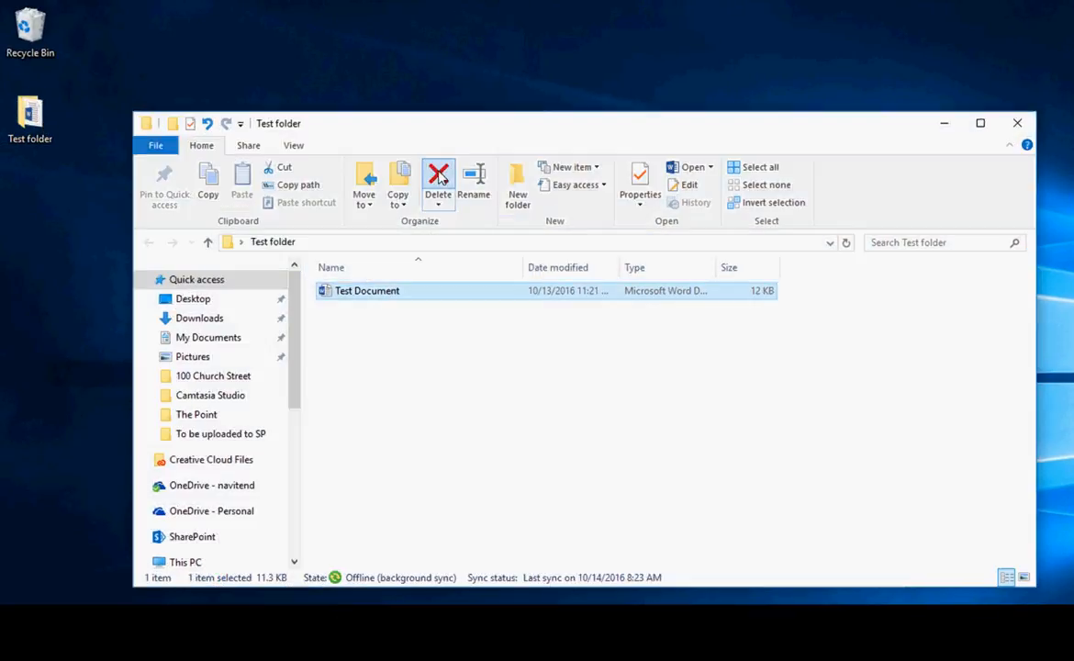
# Open the Test folder window on the desktop and close it again
pyautogui.click(437, 174)
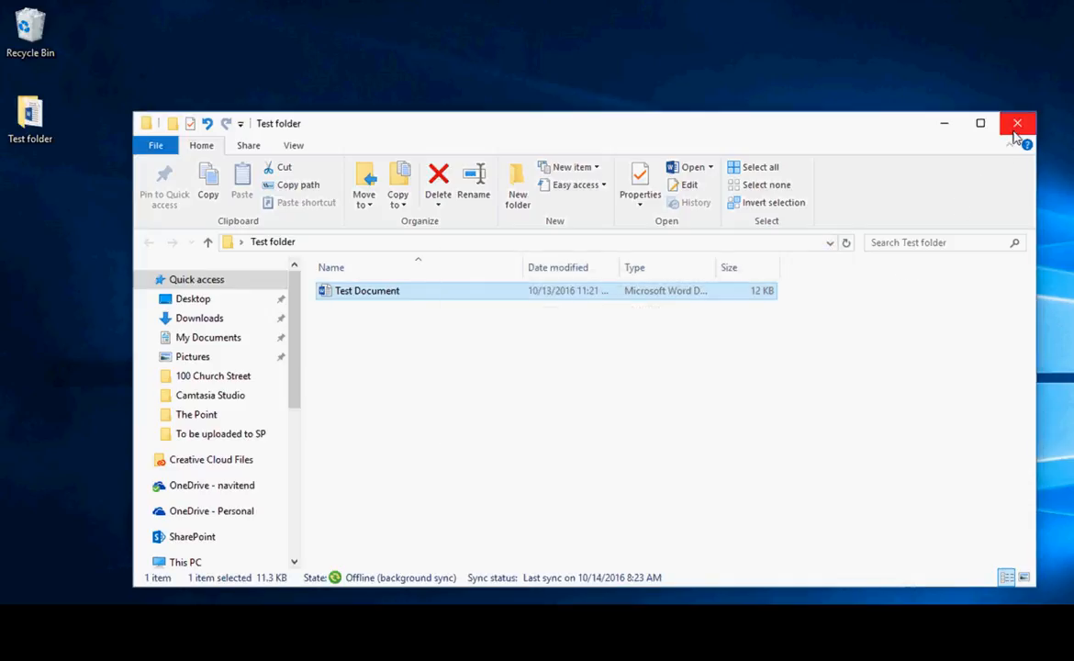
pyautogui.click(1018, 121)
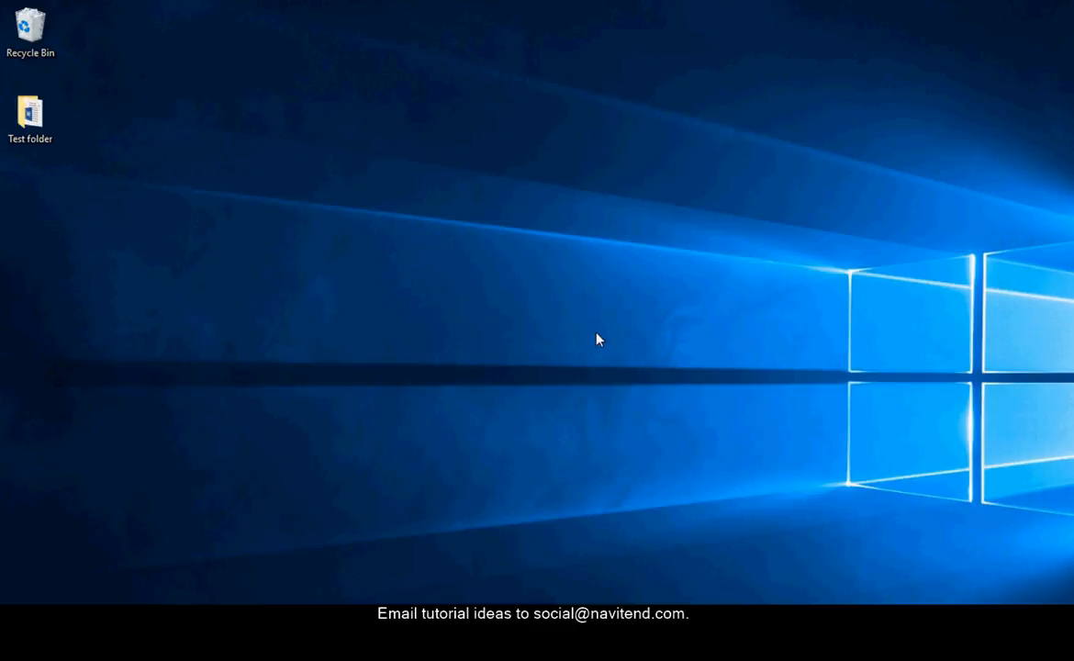